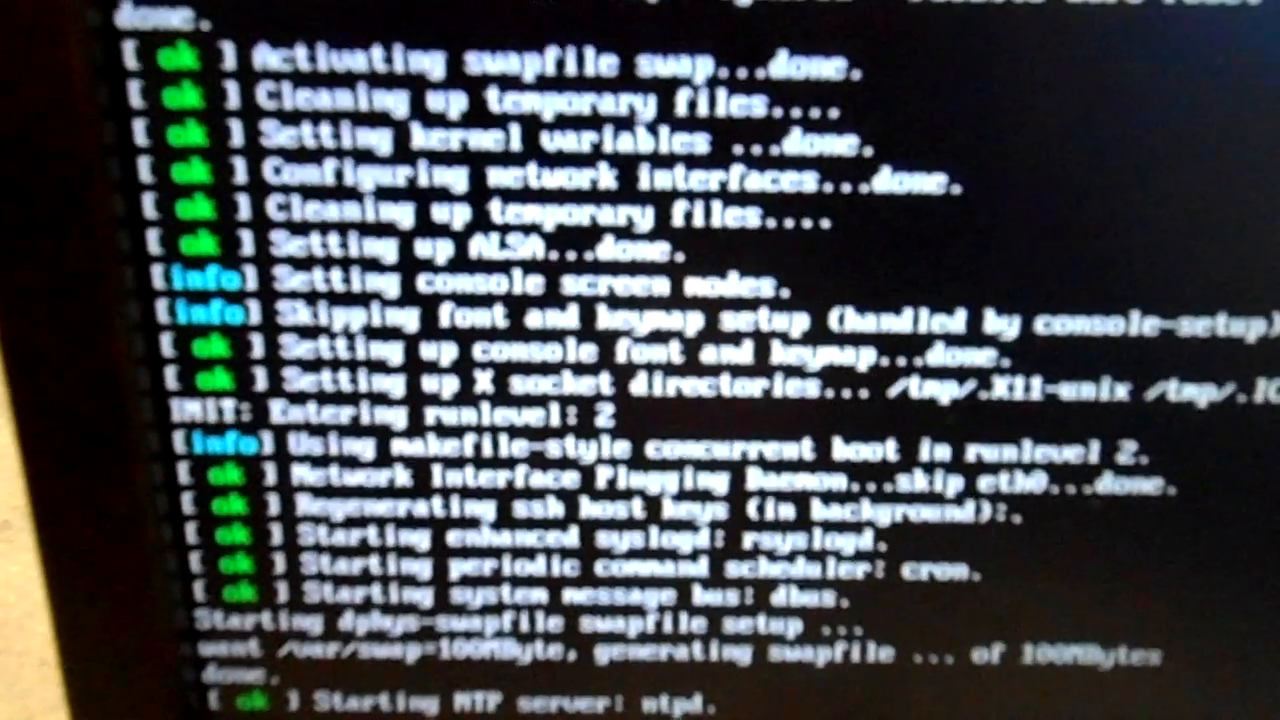
Step: Let the first boot run through starting swap, ssh keys, syslogd and cron services
{"action": "scroll", "scroll_direction": "down", "scroll_amount": 3}
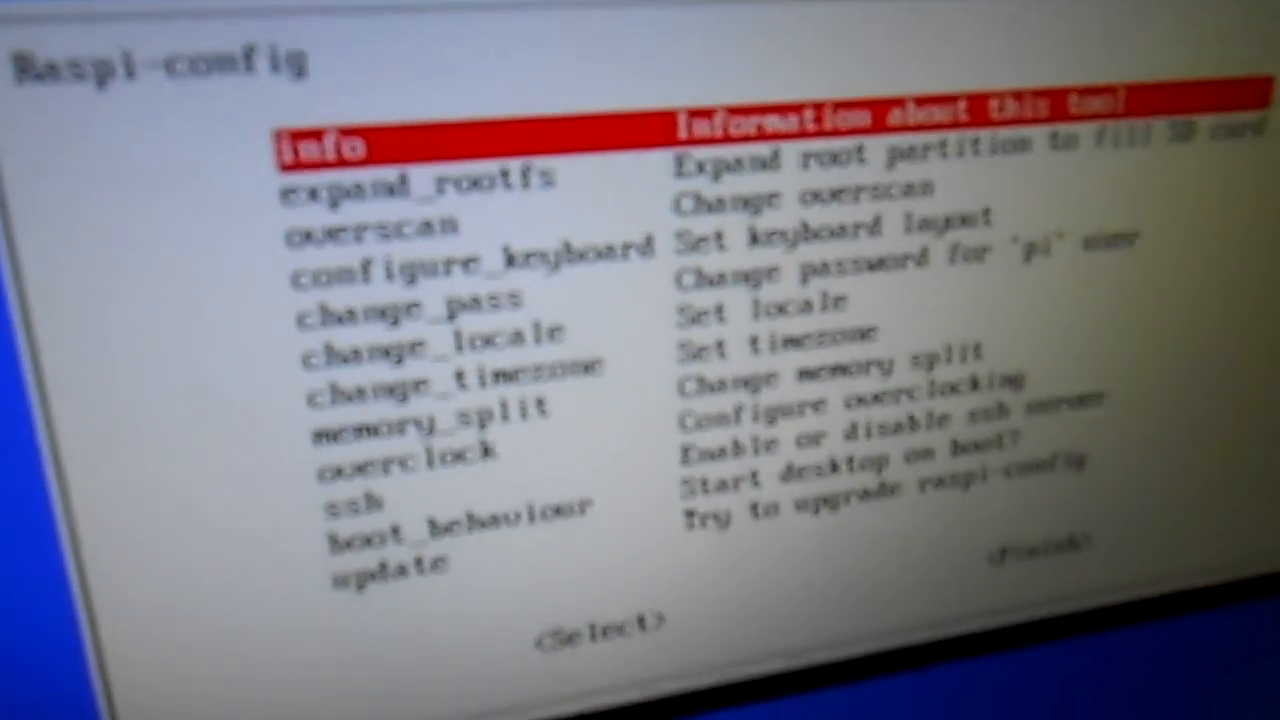
Step: Select expand_rootfs so the root partition fills the whole SD card
{"action": "key", "text": "Down"}
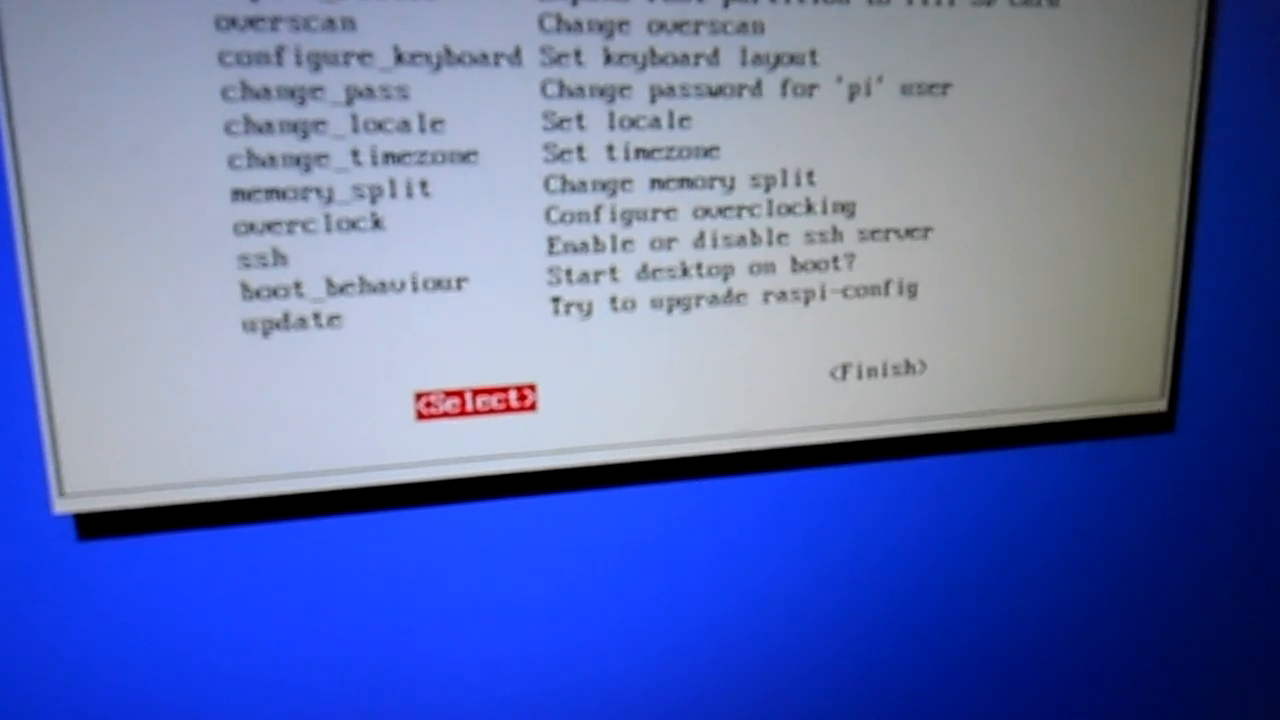
Step: Choose <Finish> to bring up the 'Would you like to reboot now?' question
{"action": "key", "text": "Tab"}
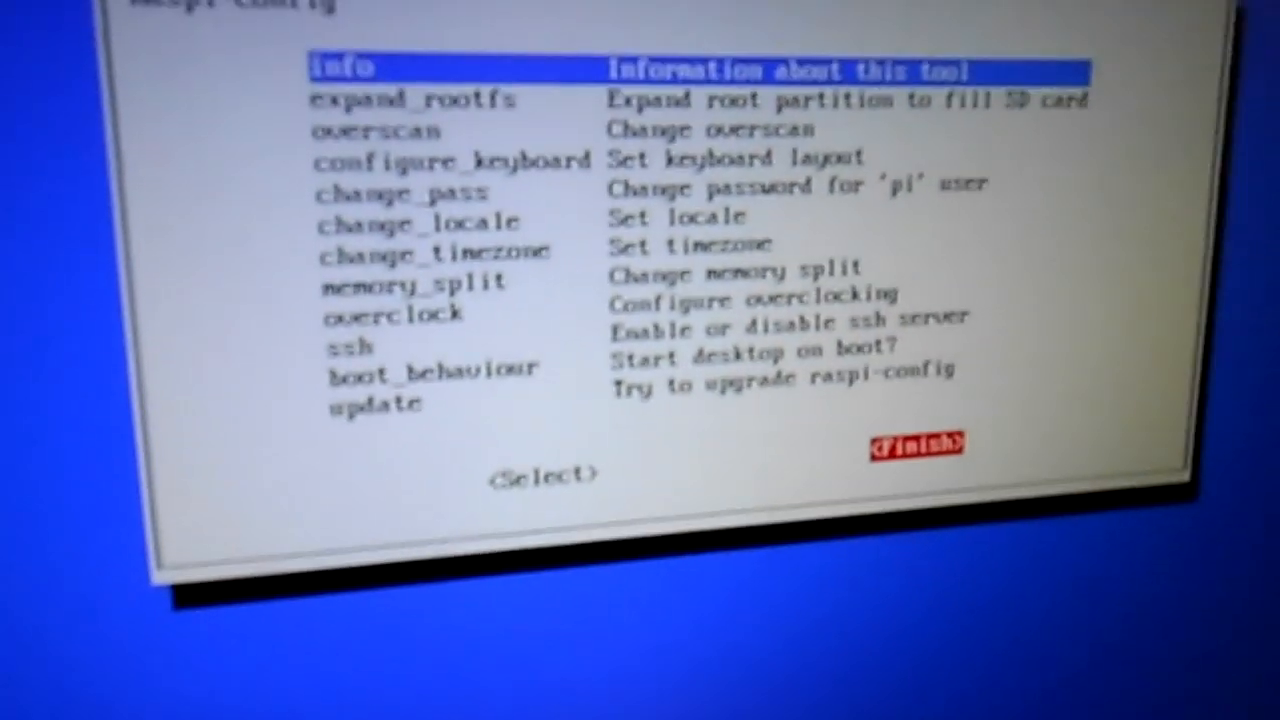
{"action": "left_click", "coordinate": [916, 444]}
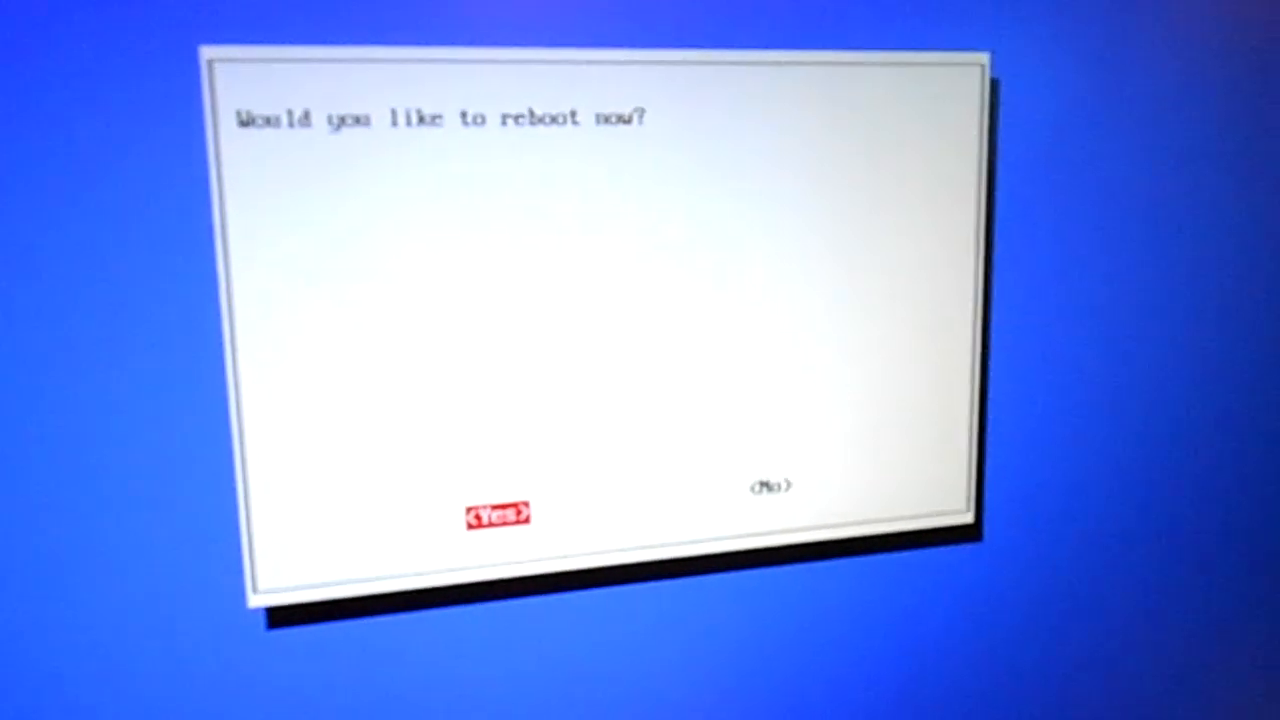